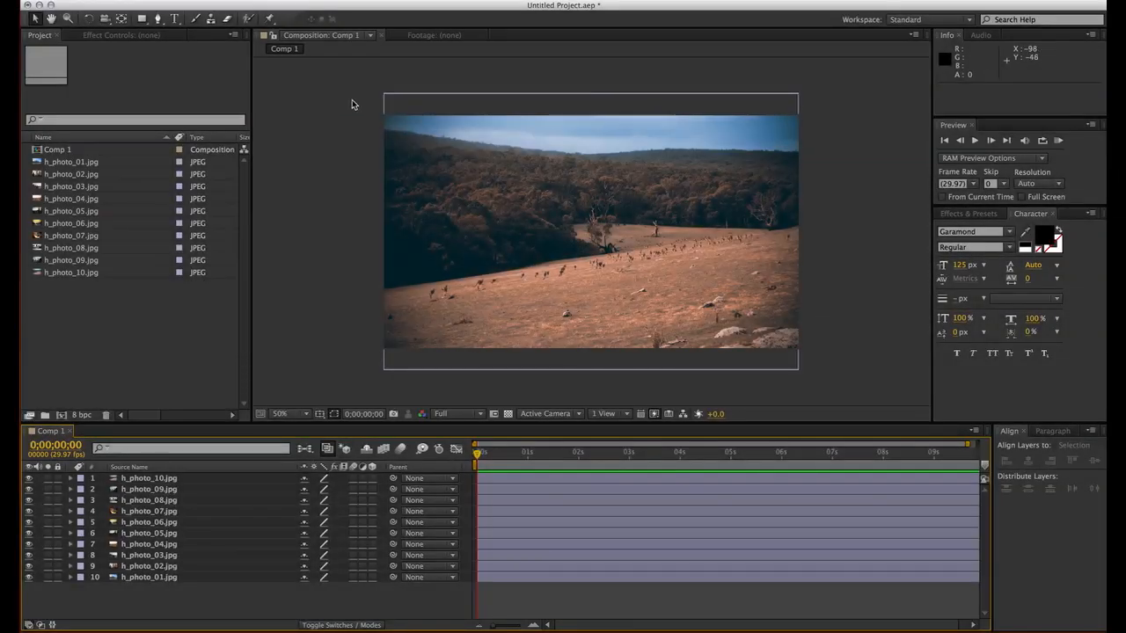
mouse_move(303, 385)
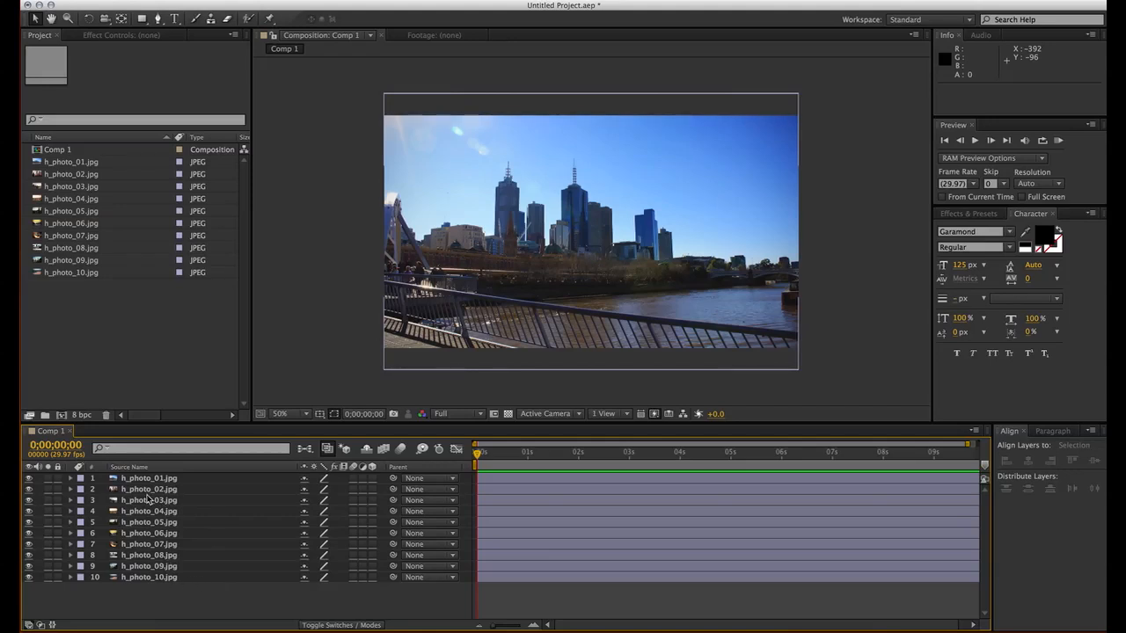
mouse_move(169, 472)
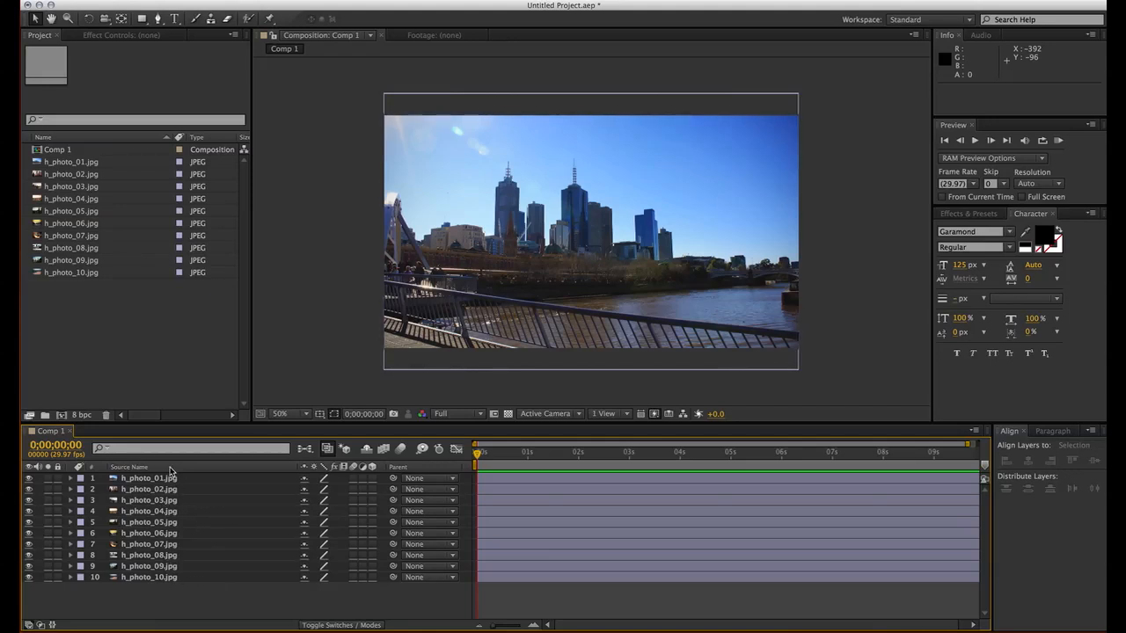
mouse_move(202, 614)
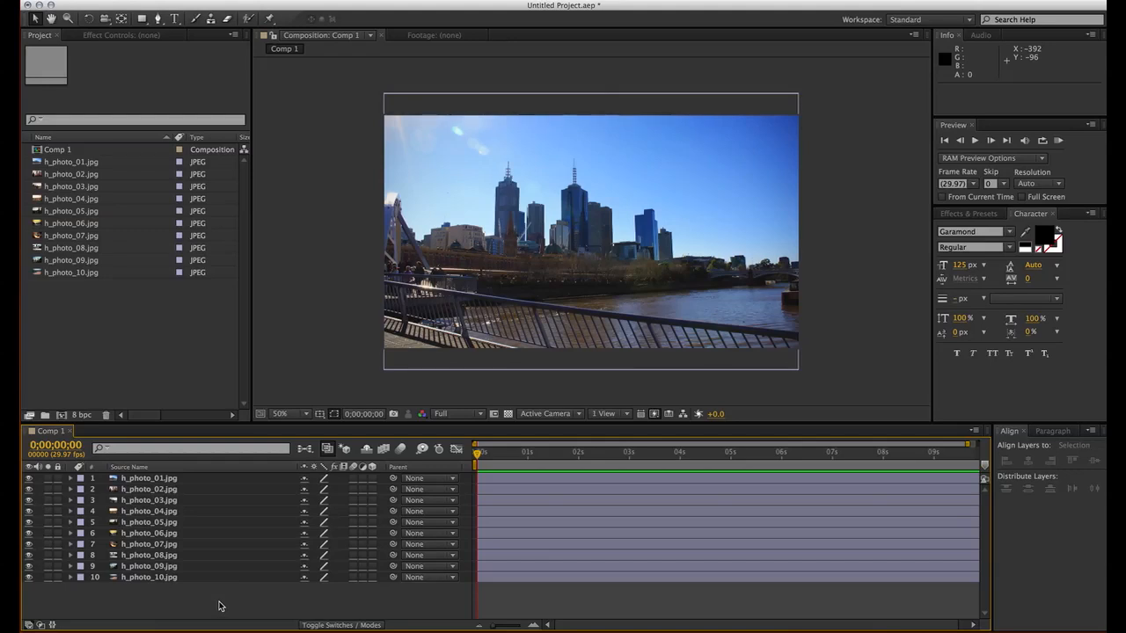
mouse_move(185, 534)
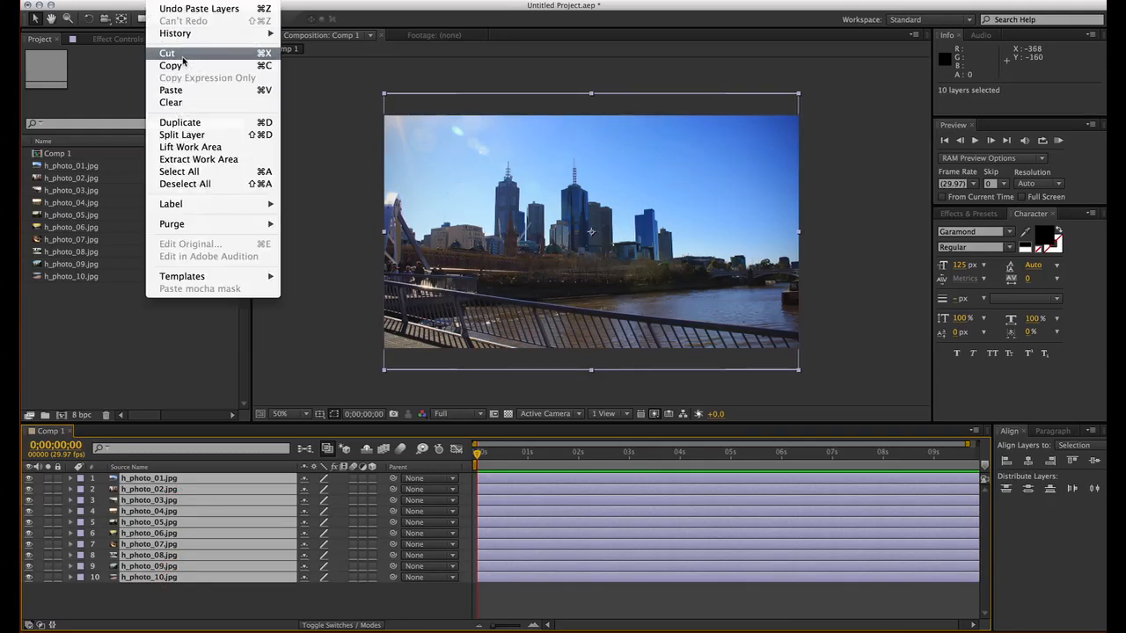
Step: Cut all ten selected photo layers from Comp 1 via Edit > Cut, leaving it black
click(165, 53)
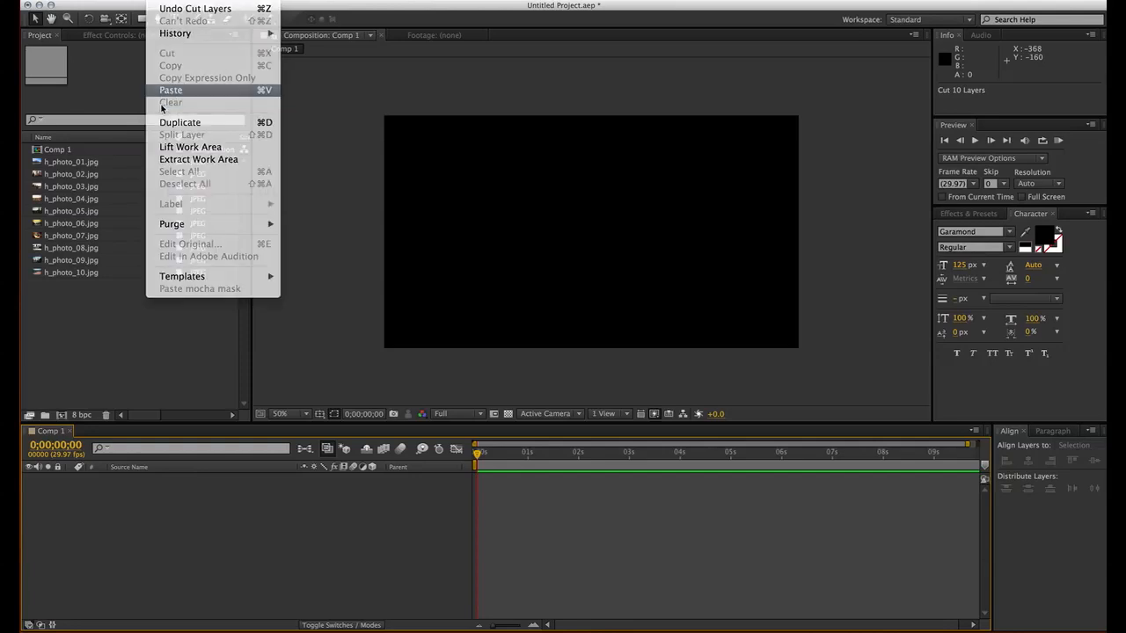
click(171, 90)
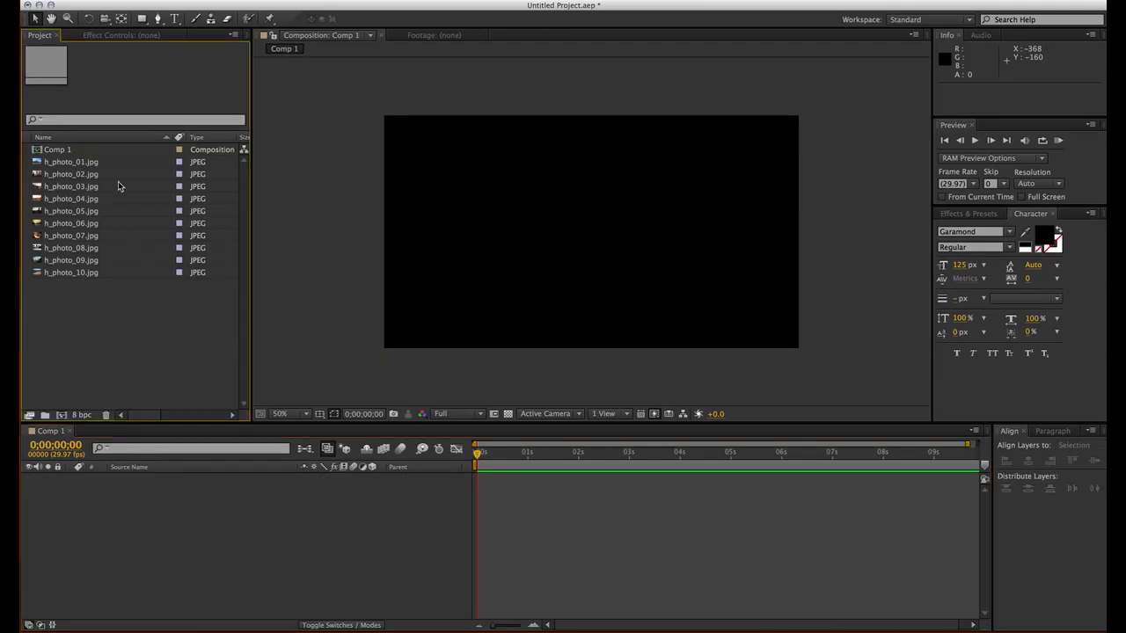
click(71, 162)
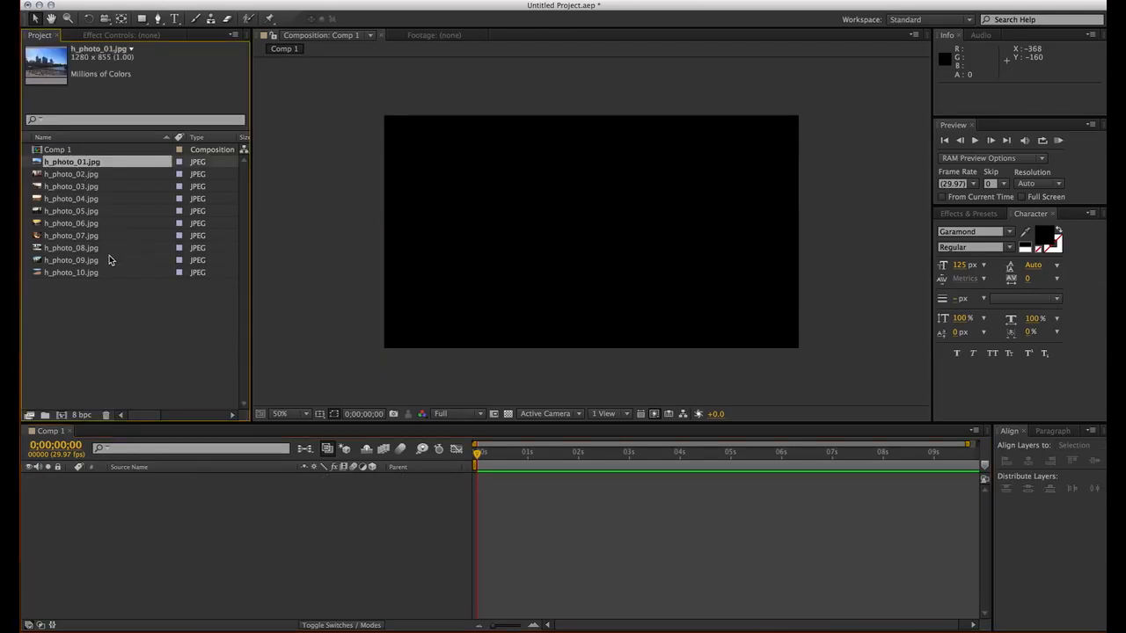